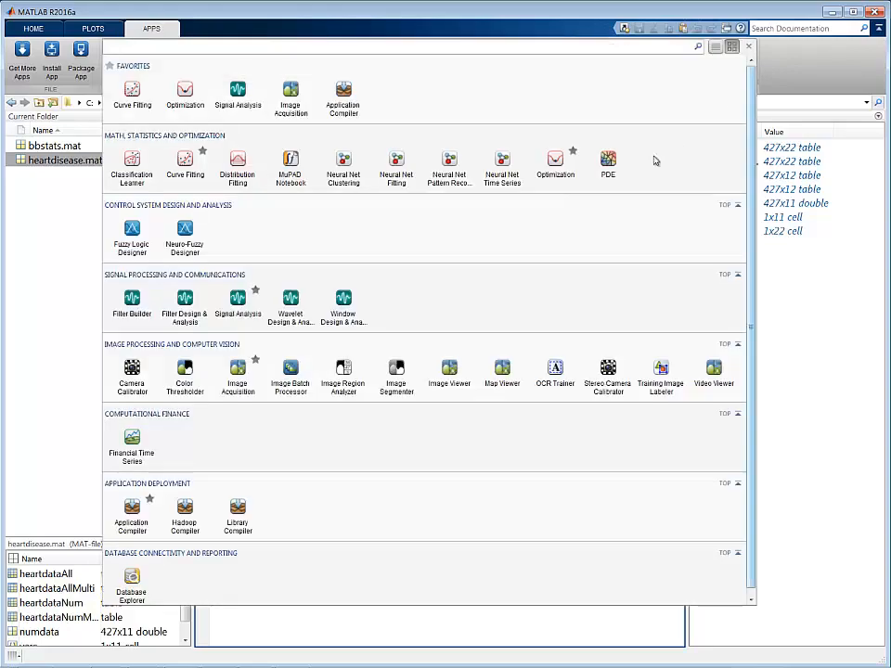
{"action": "mouse_move", "coordinate": [449, 167]}
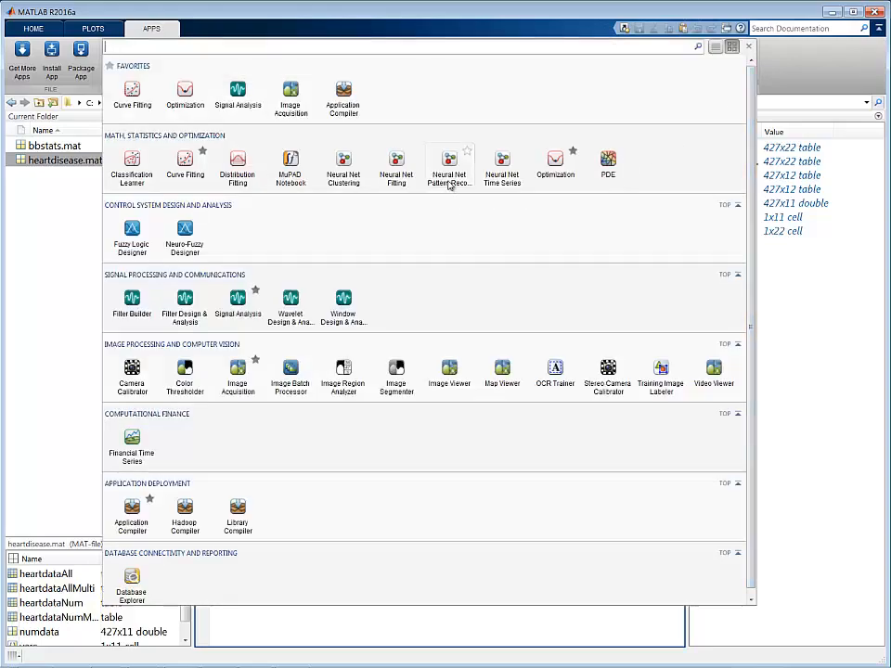
{"action": "mouse_move", "coordinate": [396, 170]}
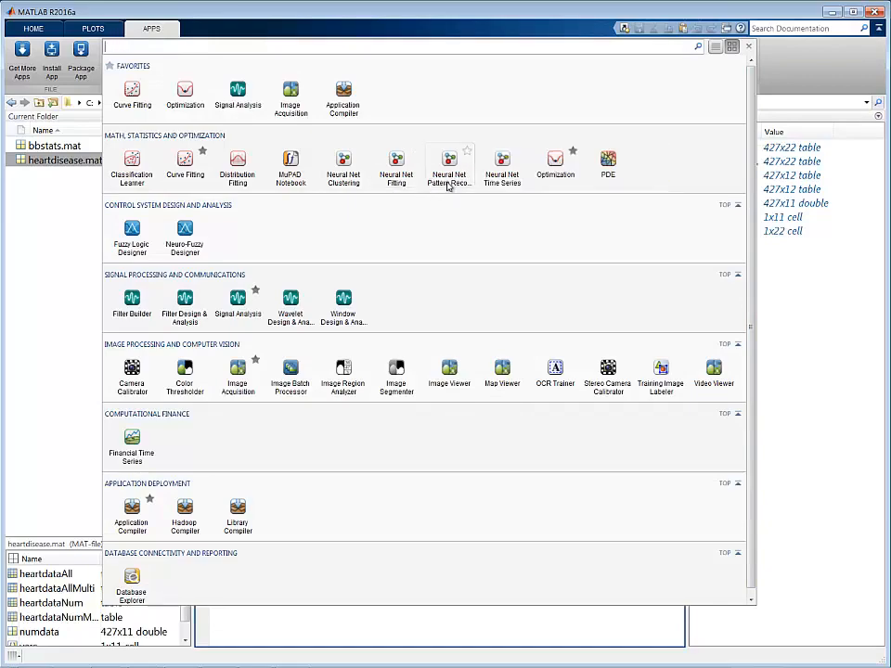
- Launch Neural Net Pattern Recognition from Apps and continue past the welcome page
{"action": "left_click", "coordinate": [448, 167]}
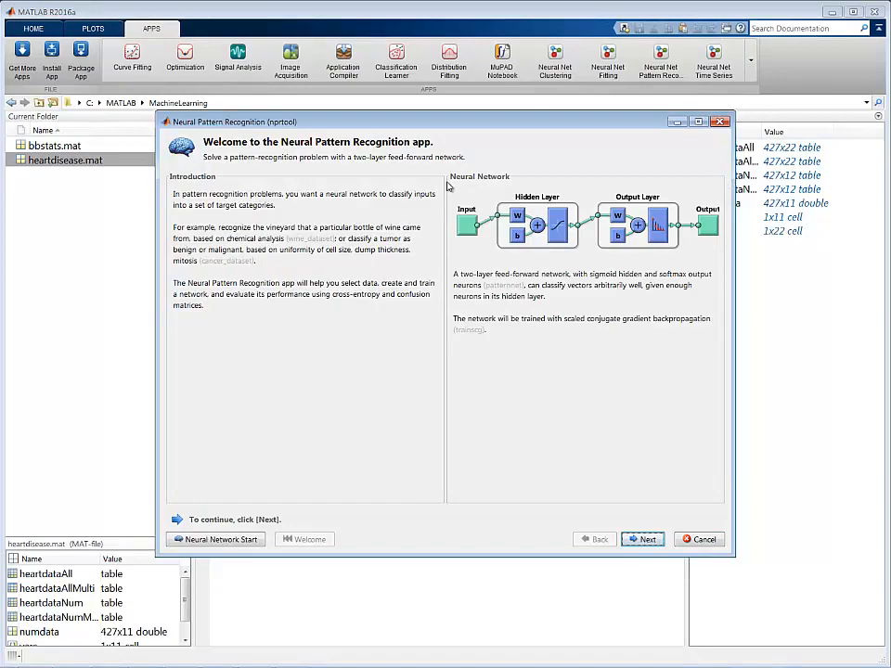
{"action": "left_click", "coordinate": [642, 539]}
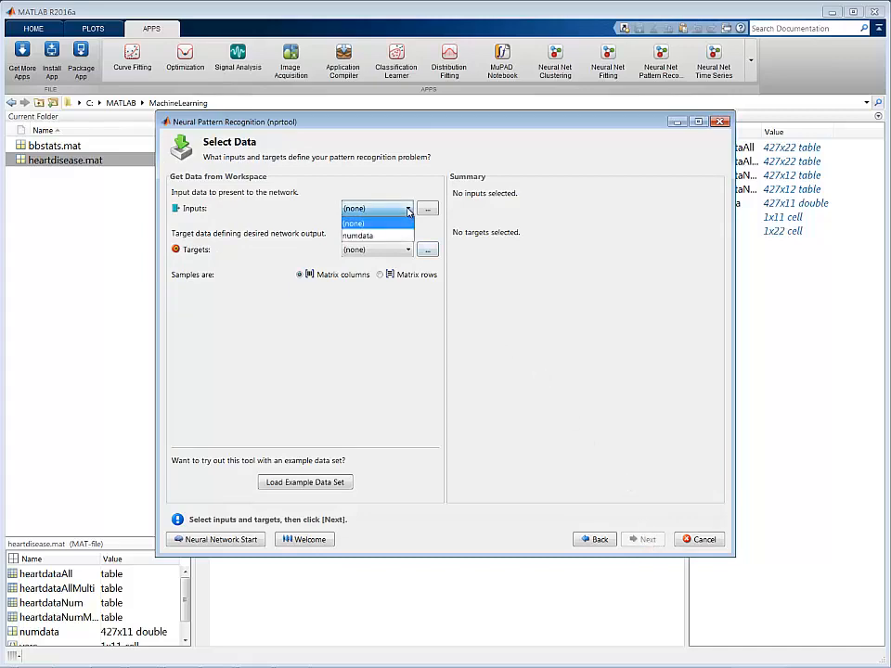
- Set numdata as inputs with matrix rows as samples, check Targets, then return to MATLAB
{"action": "left_click", "coordinate": [359, 235]}
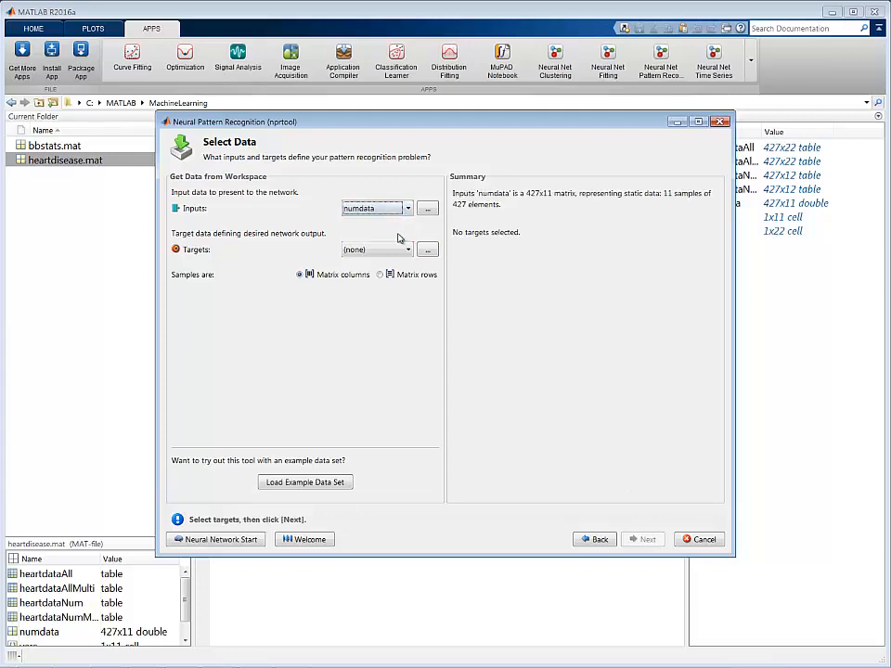
{"action": "mouse_move", "coordinate": [399, 239]}
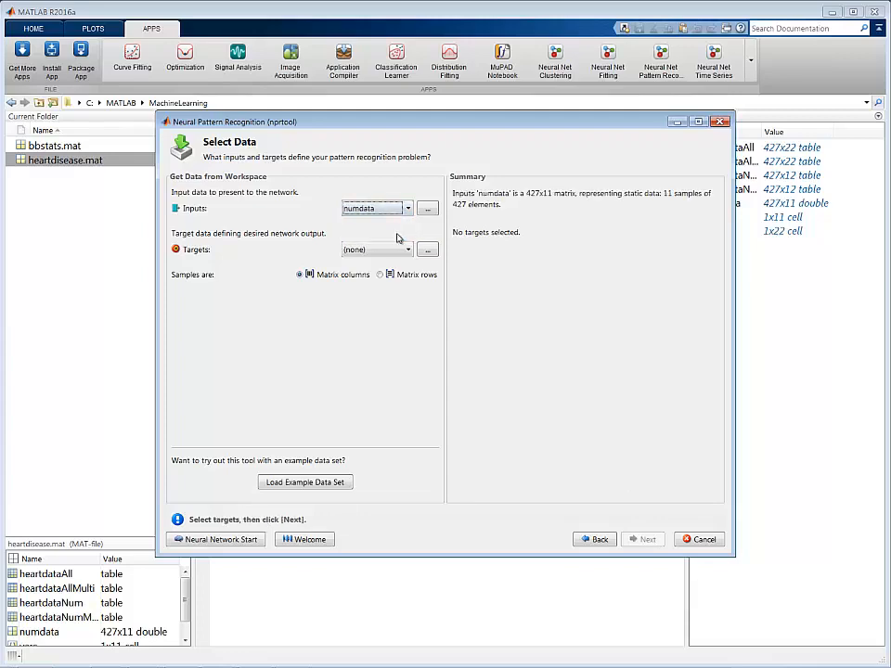
{"action": "left_click", "coordinate": [380, 274]}
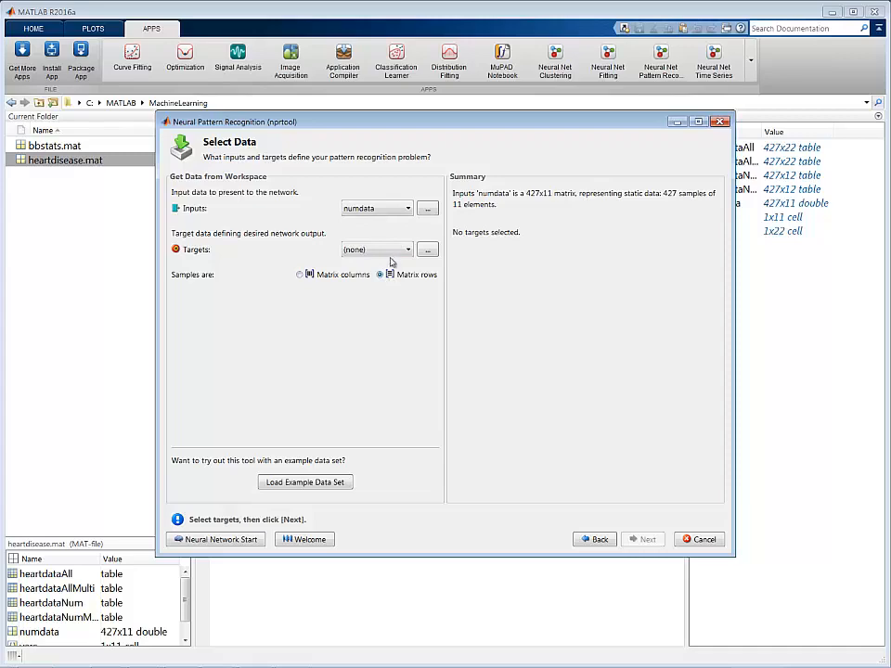
{"action": "left_click", "coordinate": [376, 249]}
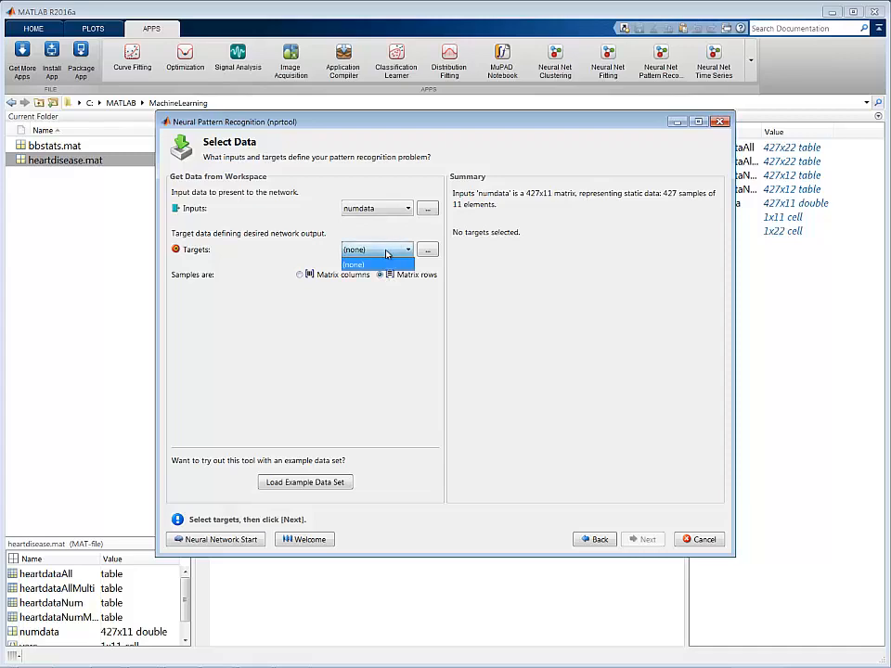
{"action": "mouse_move", "coordinate": [424, 573]}
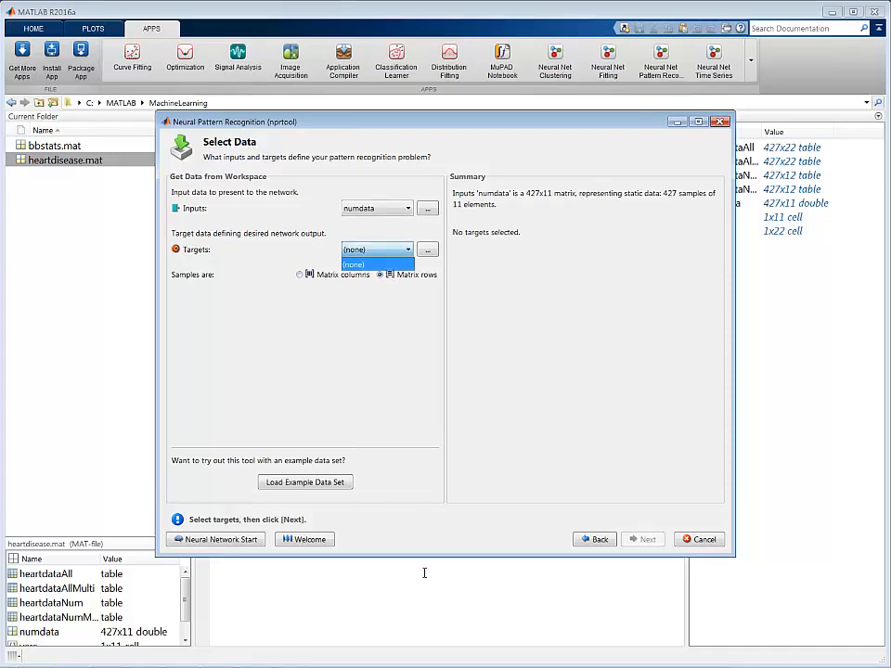
{"action": "left_click", "coordinate": [698, 539]}
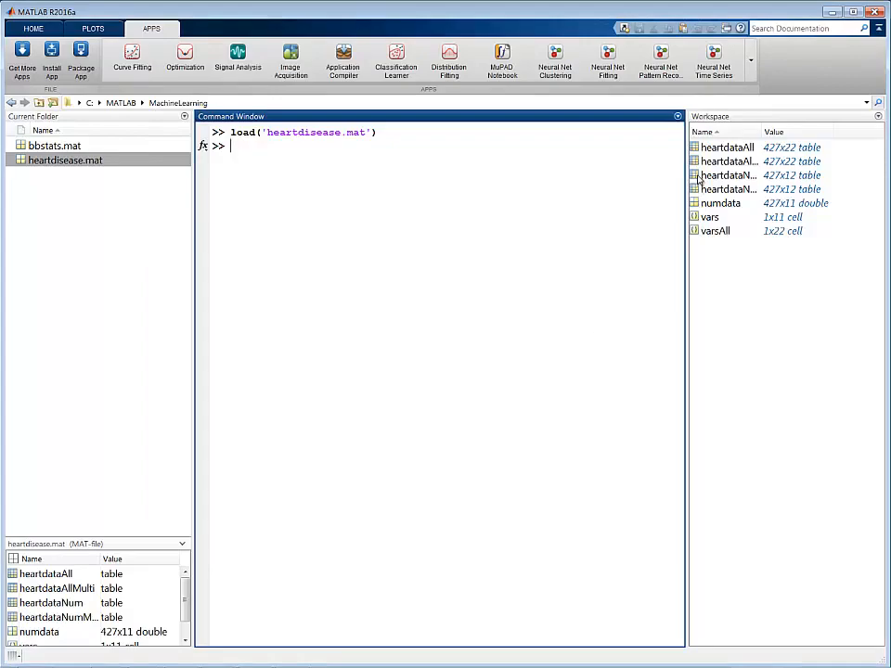
- Open heartdataNum and make a new variable from its HeartDisease column
{"action": "double_click", "coordinate": [727, 175]}
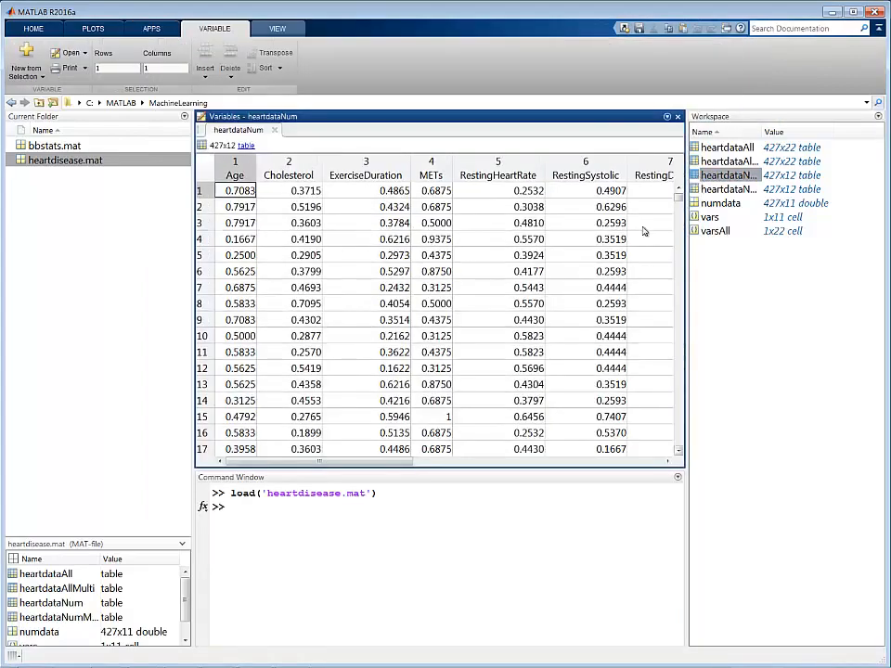
{"action": "scroll", "scroll_direction": "right", "scroll_amount": 3}
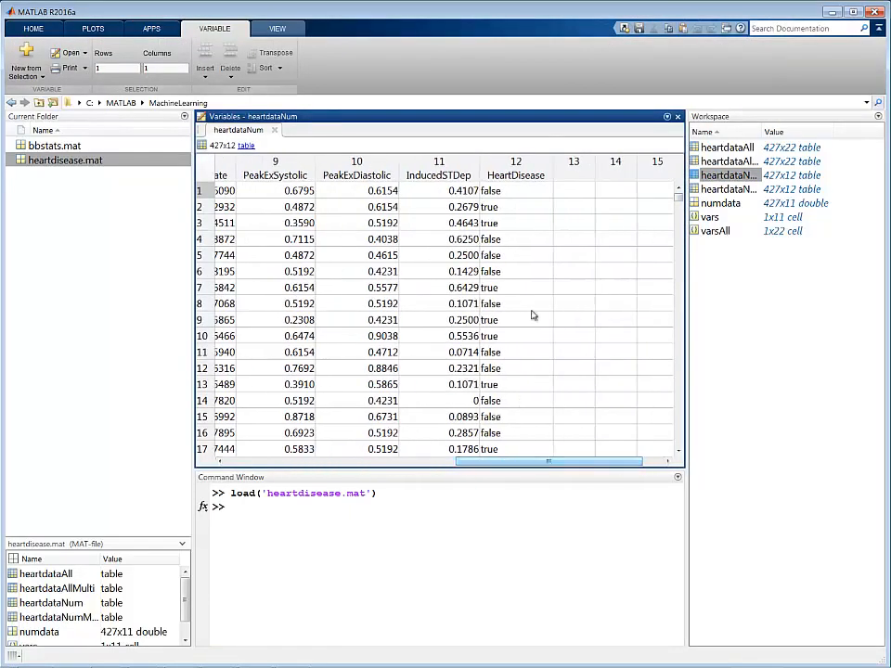
{"action": "right_click", "coordinate": [516, 175]}
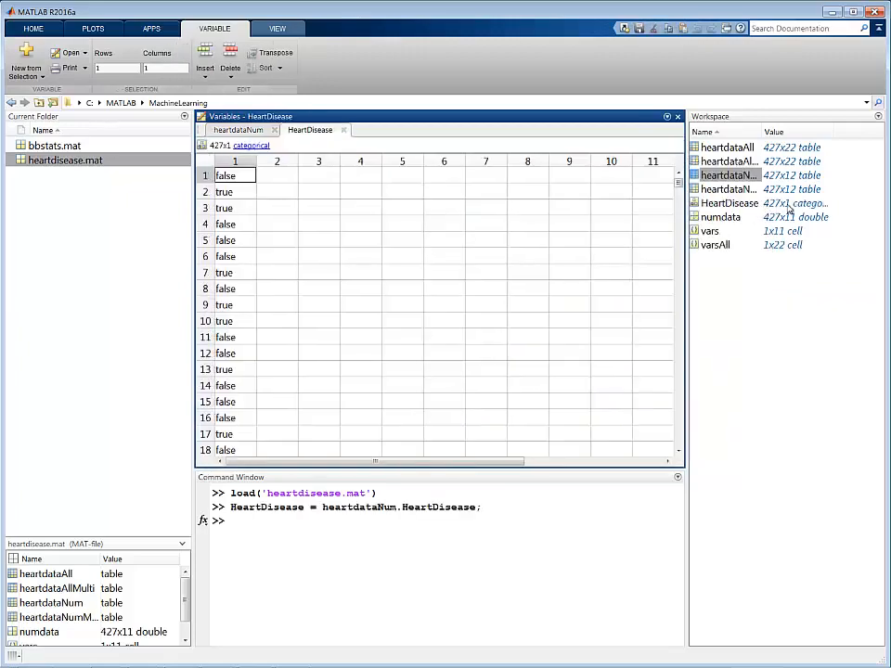
- In the Command Window, run HD = dummyvar(HeartDisease) to build the 427×2 target matrix
{"action": "left_click", "coordinate": [796, 203]}
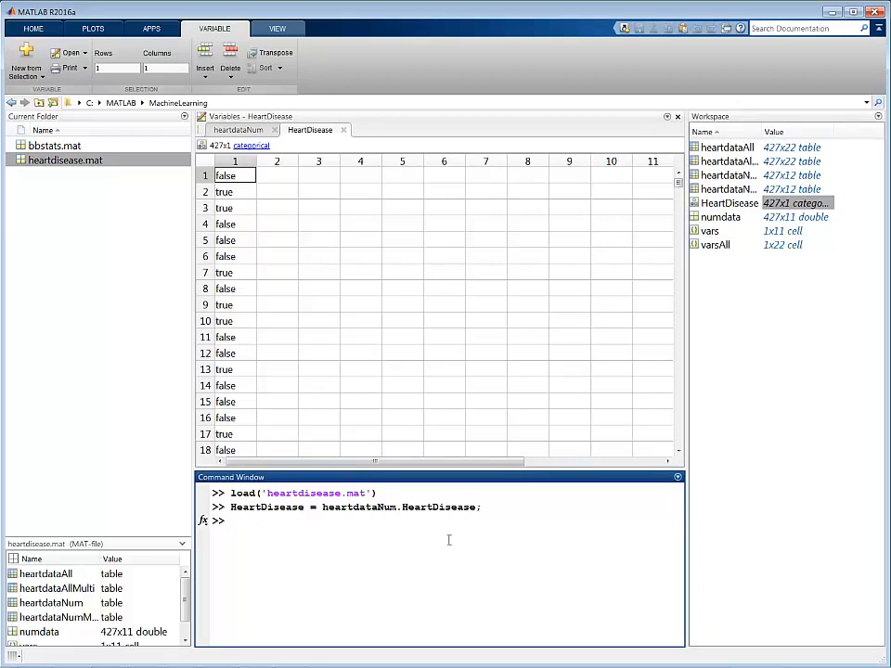
{"action": "type", "text": "HD ="}
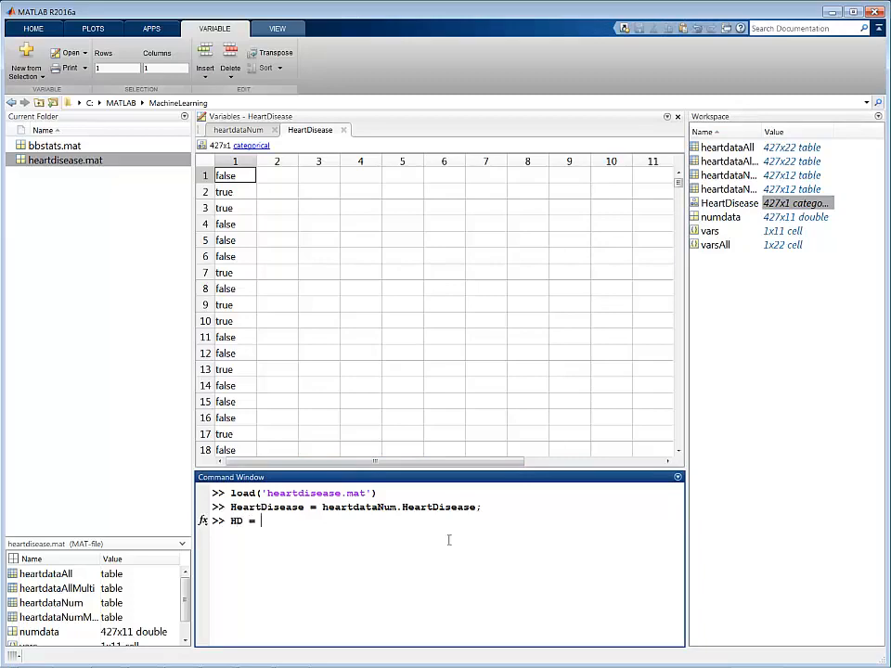
{"action": "type", "text": "dummyvar("}
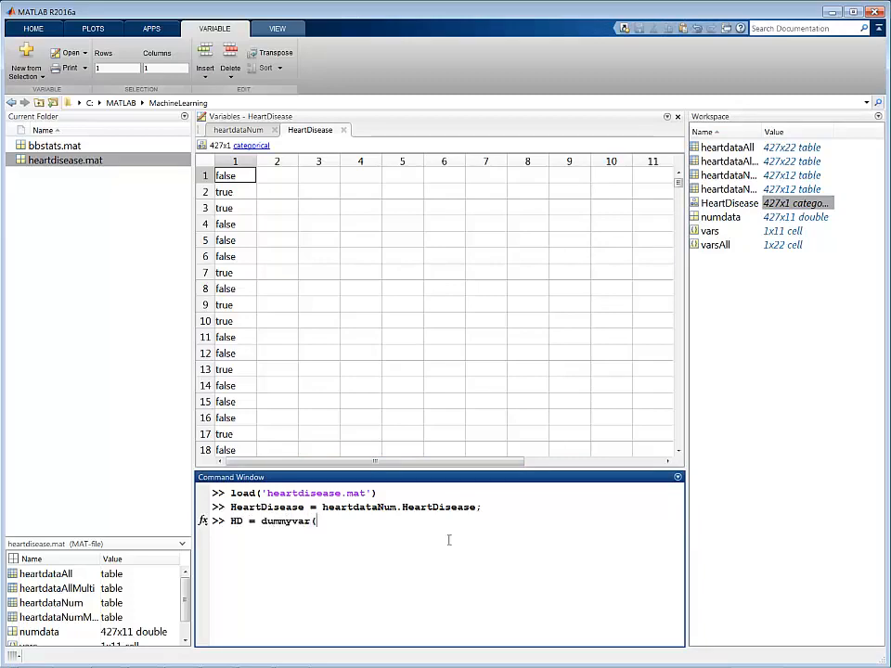
{"action": "type", "text": "HeartDis"}
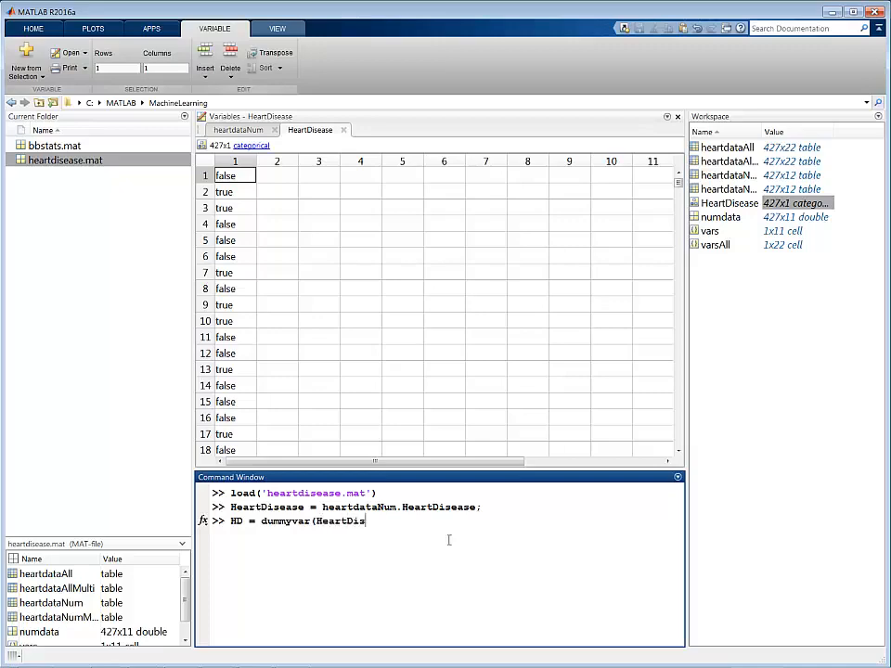
{"action": "type", "text": ")"}
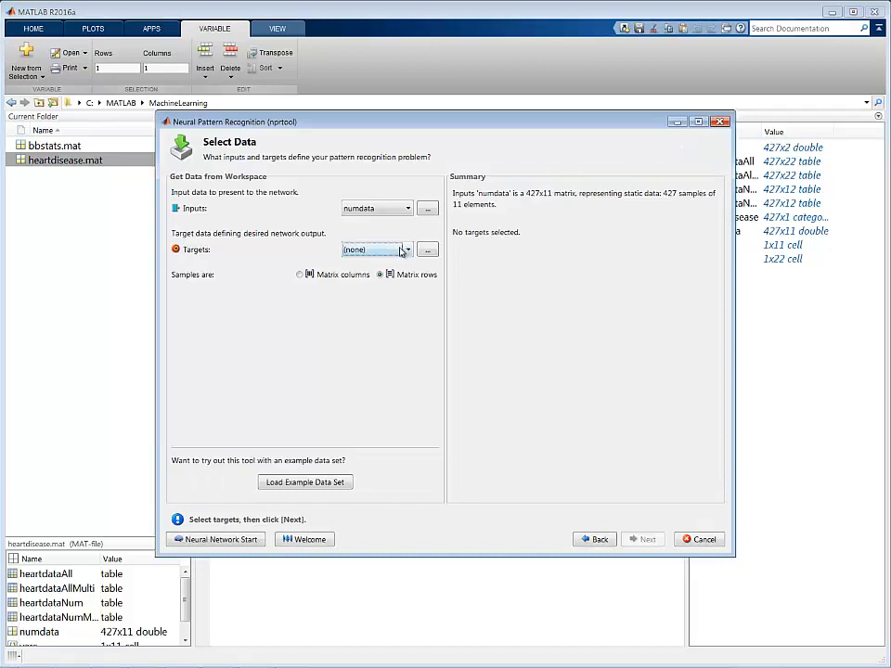
- Choose HD as targets and keep the default 70/15/15 training/validation/test split
{"action": "left_click", "coordinate": [376, 249]}
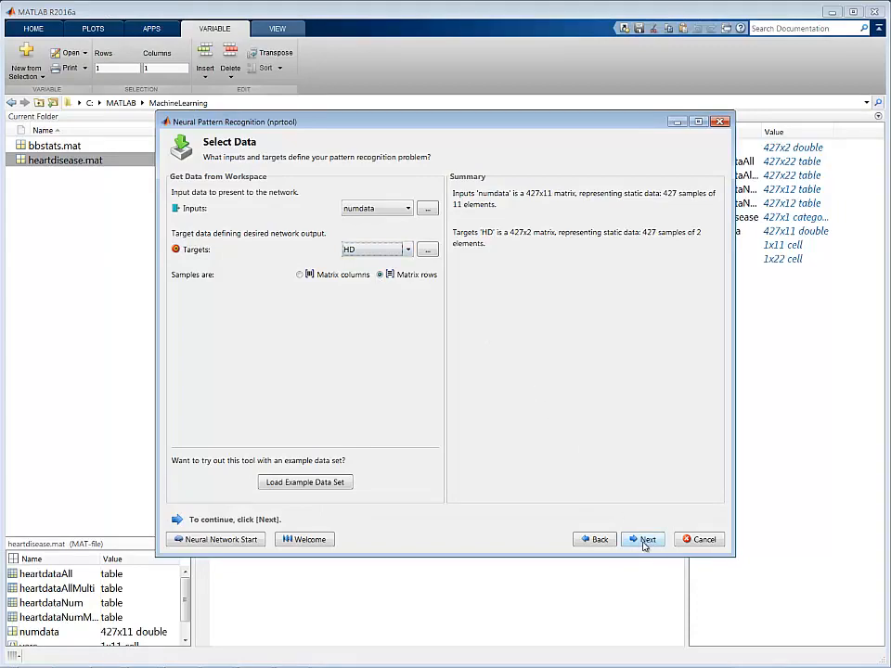
{"action": "left_click", "coordinate": [647, 539]}
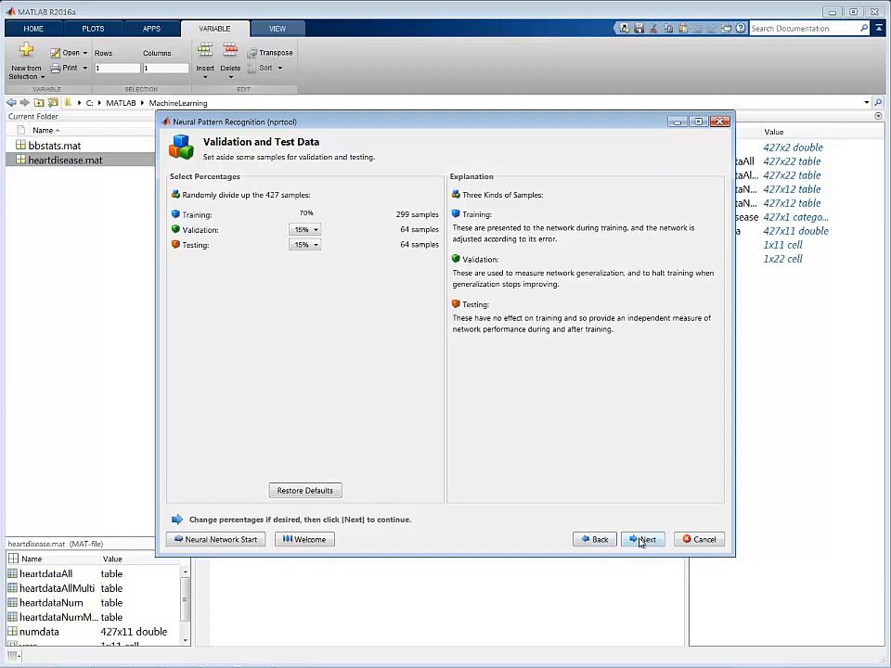
{"action": "left_click", "coordinate": [643, 539]}
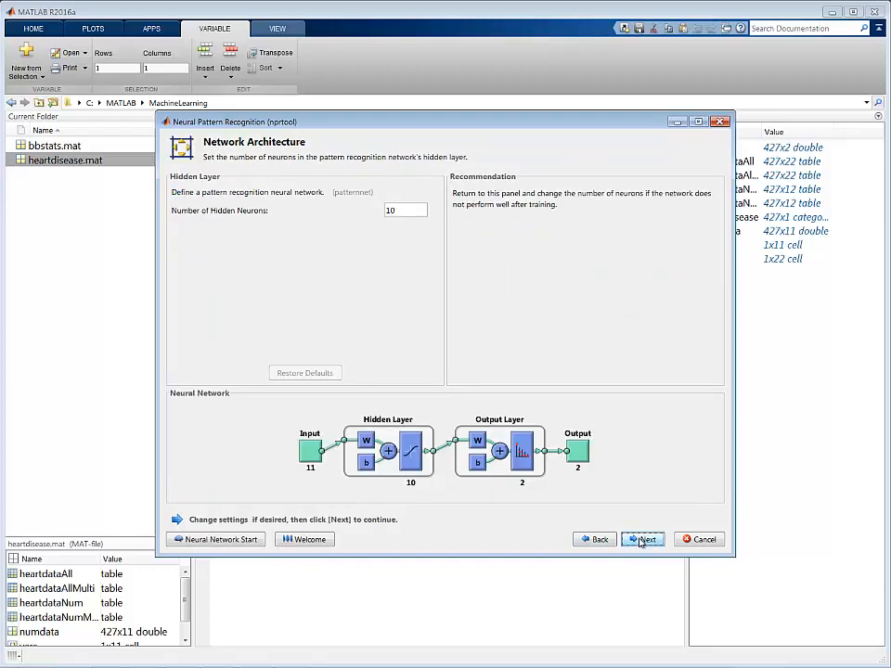
{"action": "mouse_move", "coordinate": [441, 243]}
{"action": "type", "text": "8"}
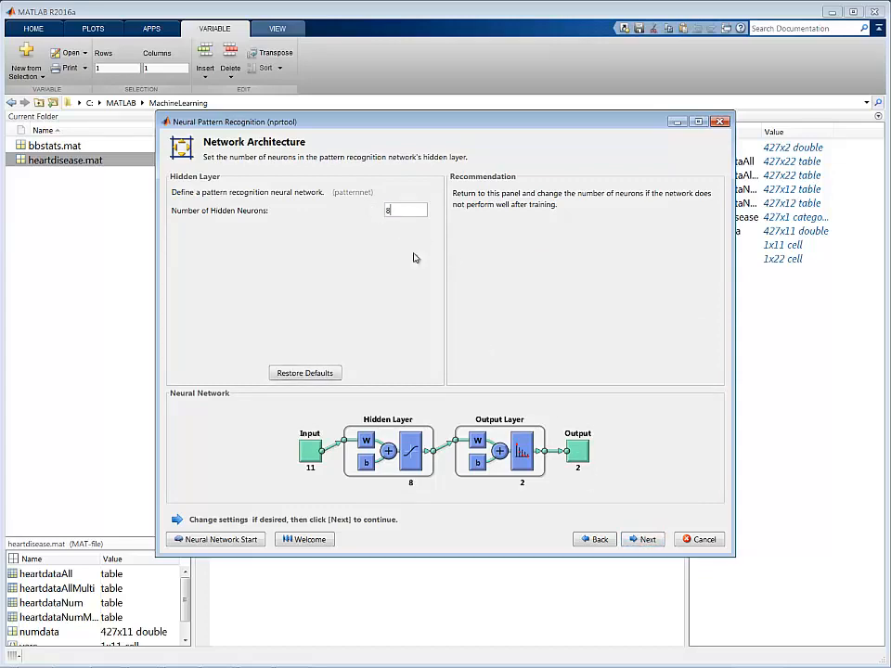
- Create the network with 8 hidden neurons and advance to the Train Network step
{"action": "left_click", "coordinate": [643, 539]}
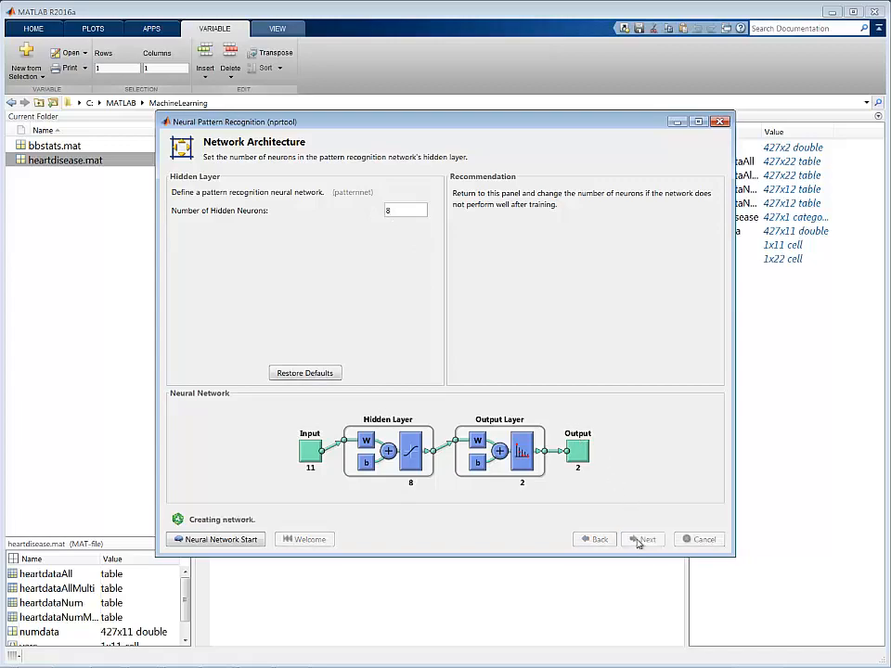
{"action": "left_click", "coordinate": [643, 540]}
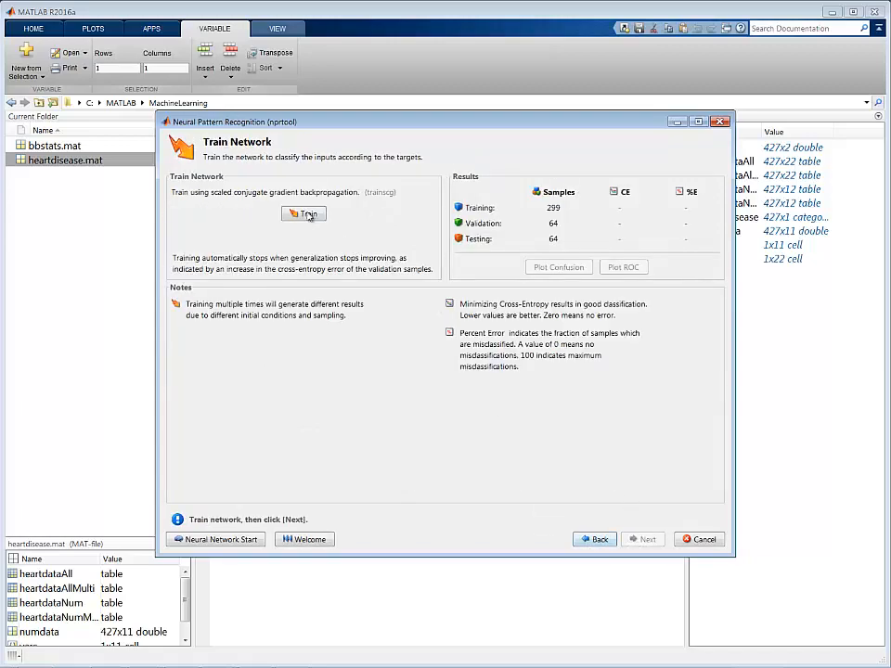
- Train the 8-neuron network and plot its confusion matrices, showing 74.2% overall accuracy
{"action": "left_click", "coordinate": [304, 213]}
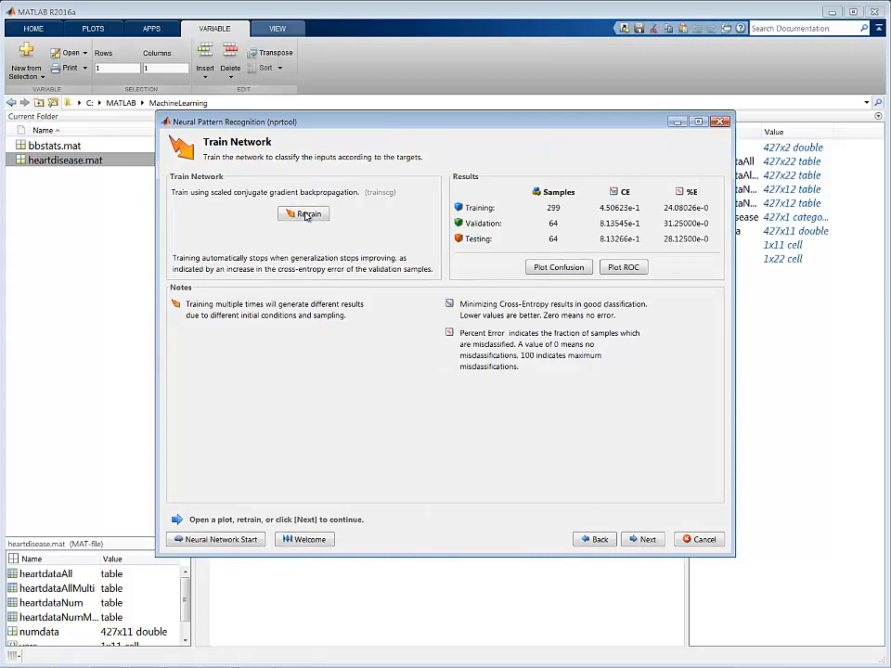
{"action": "left_click", "coordinate": [558, 267]}
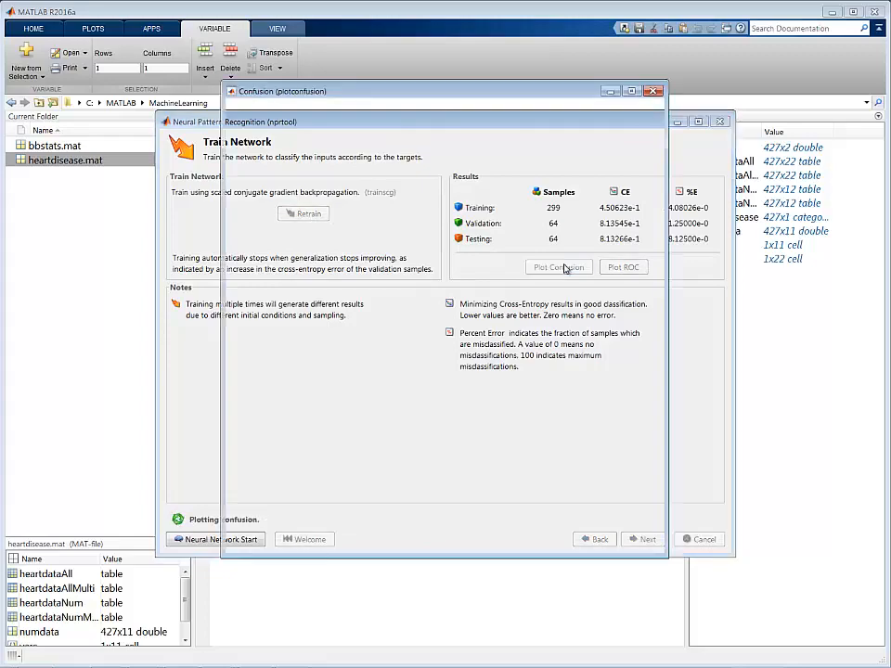
{"action": "left_click", "coordinate": [558, 266]}
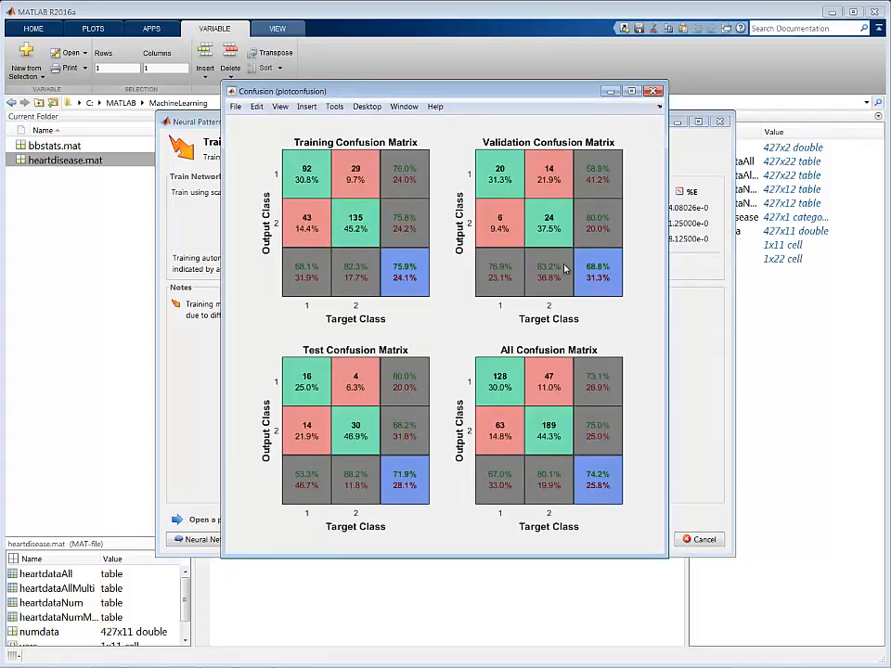